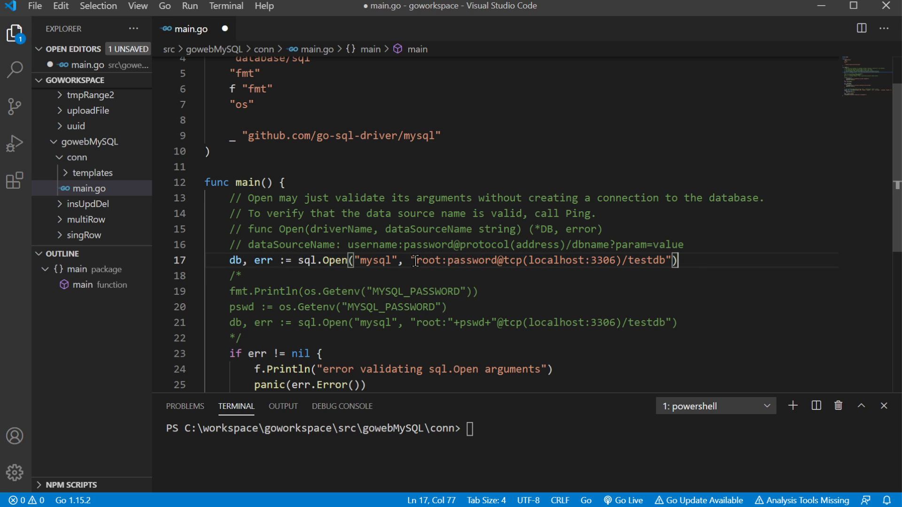
Point out the root user and hard-coded password in the sql.Open connection string
drag(417, 260, 461, 260)
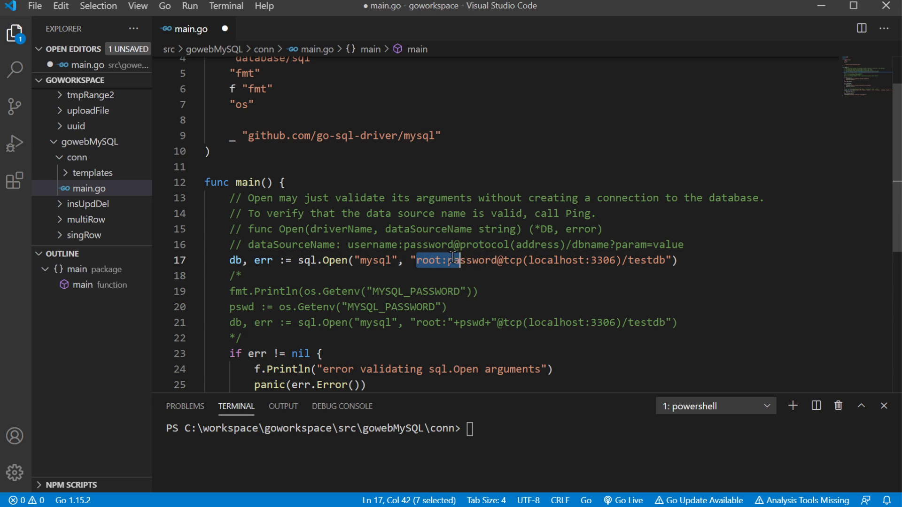
click(449, 260)
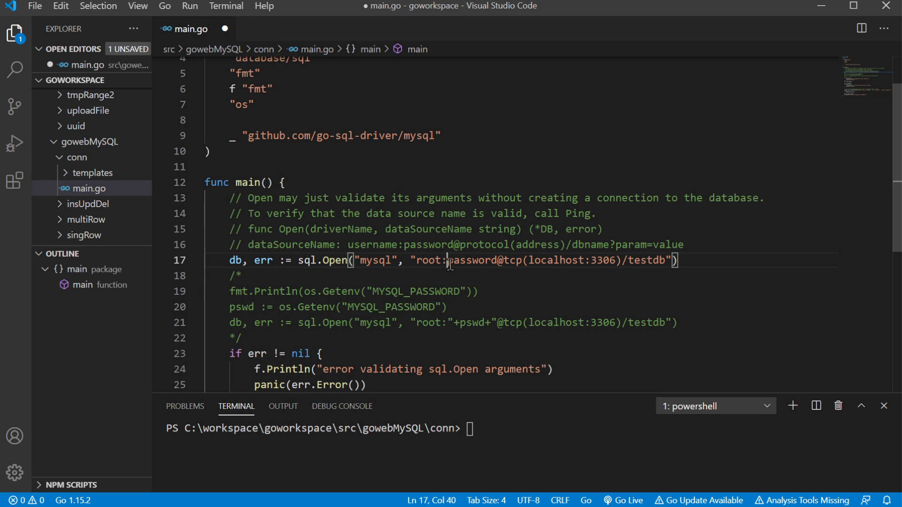
double_click(472, 260)
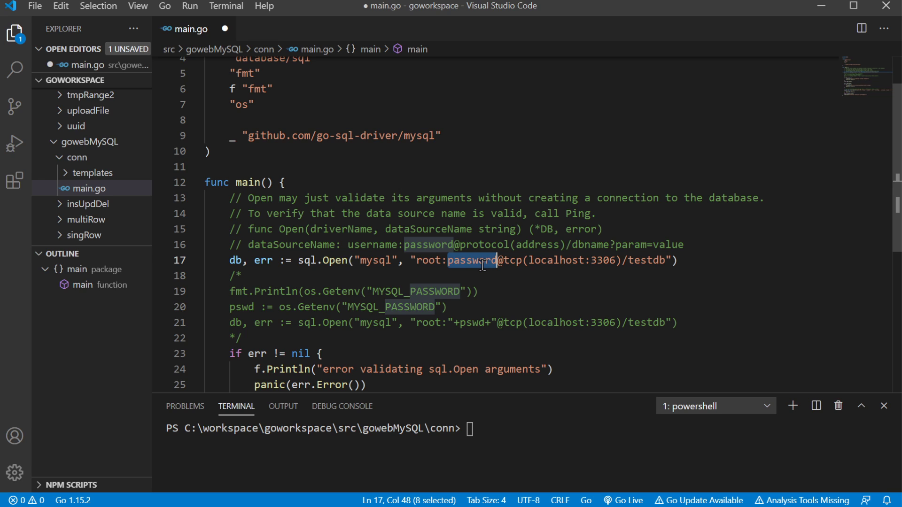
mouse_move(541, 262)
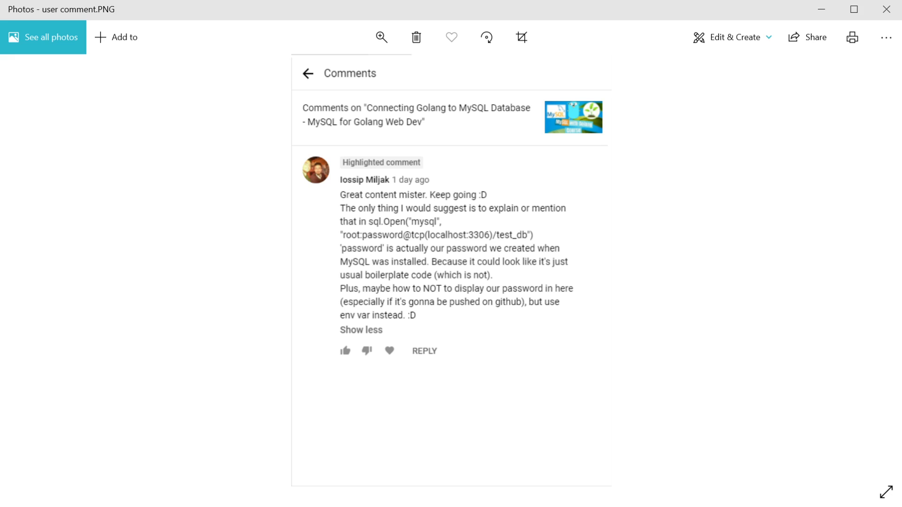
mouse_move(660, 326)
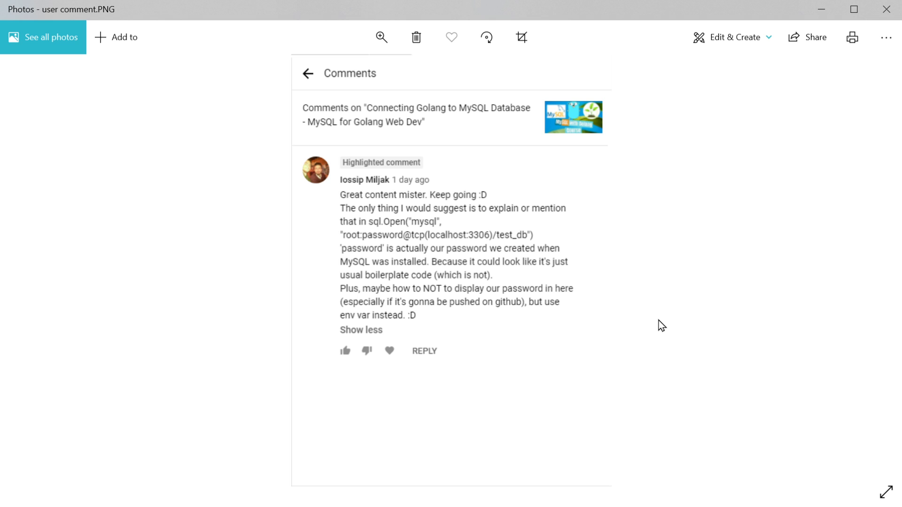
mouse_move(471, 267)
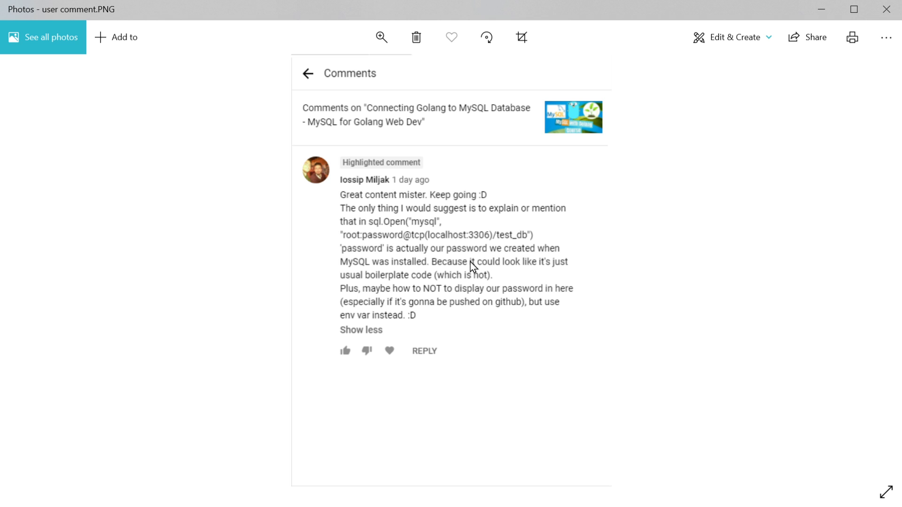
mouse_move(414, 270)
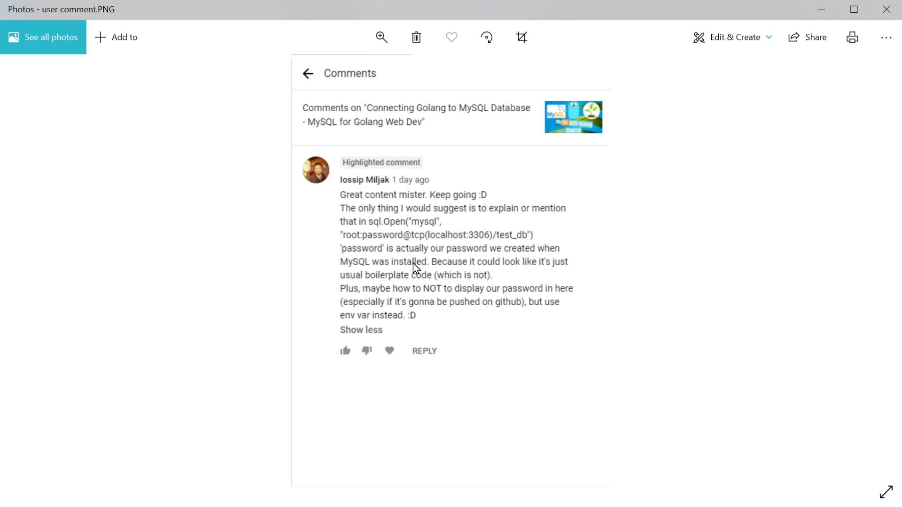
mouse_move(400, 243)
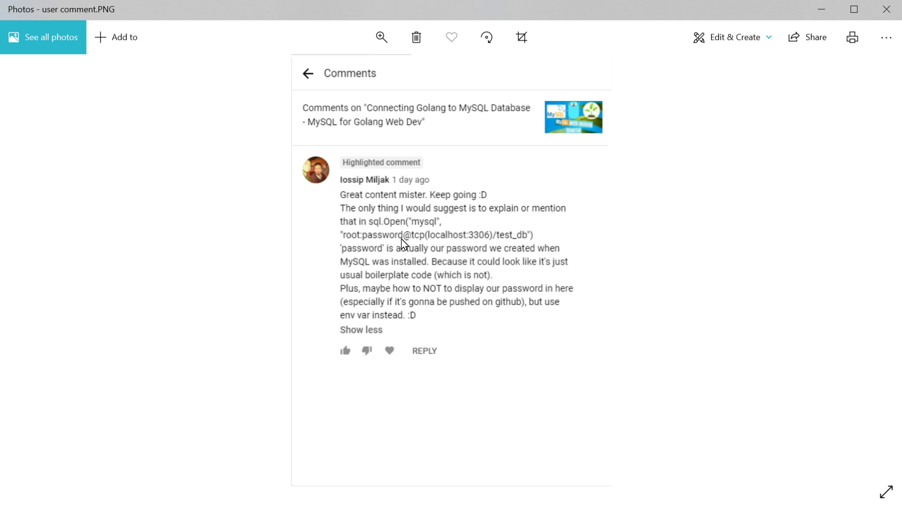
mouse_move(462, 277)
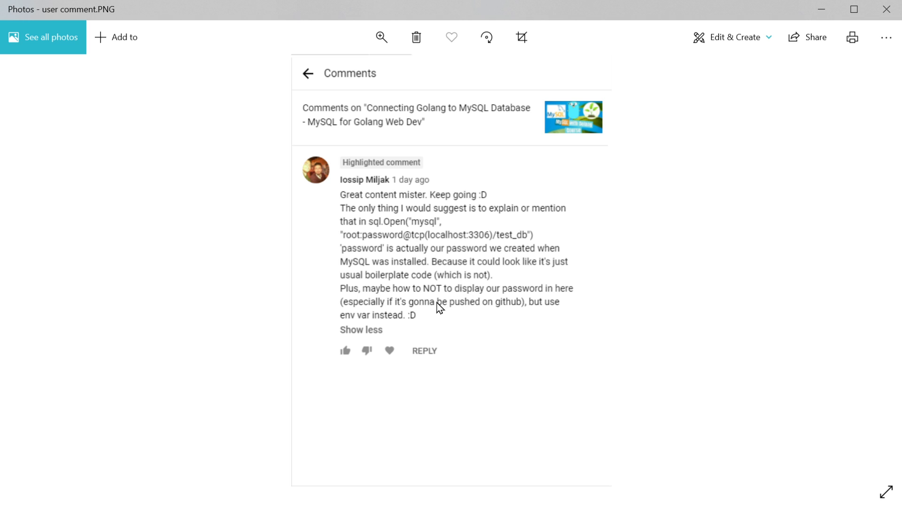
mouse_move(505, 314)
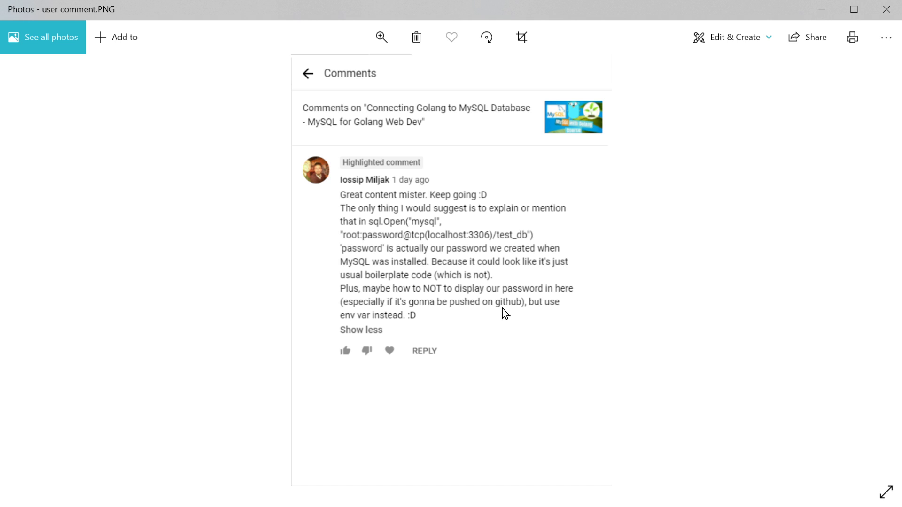
mouse_move(500, 311)
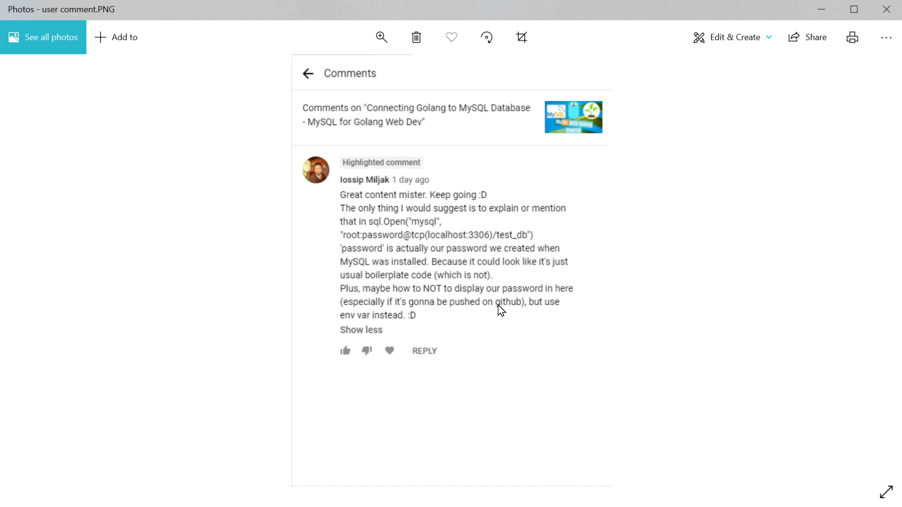
mouse_move(433, 252)
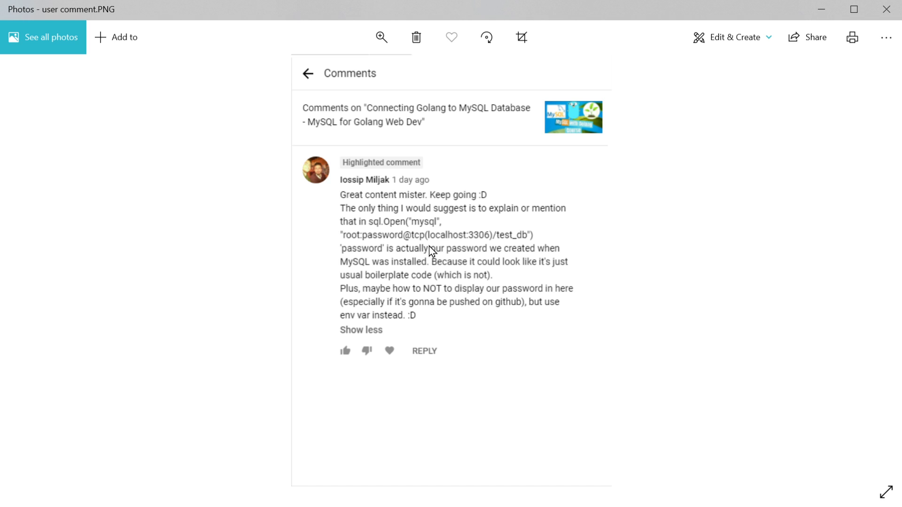
mouse_move(350, 193)
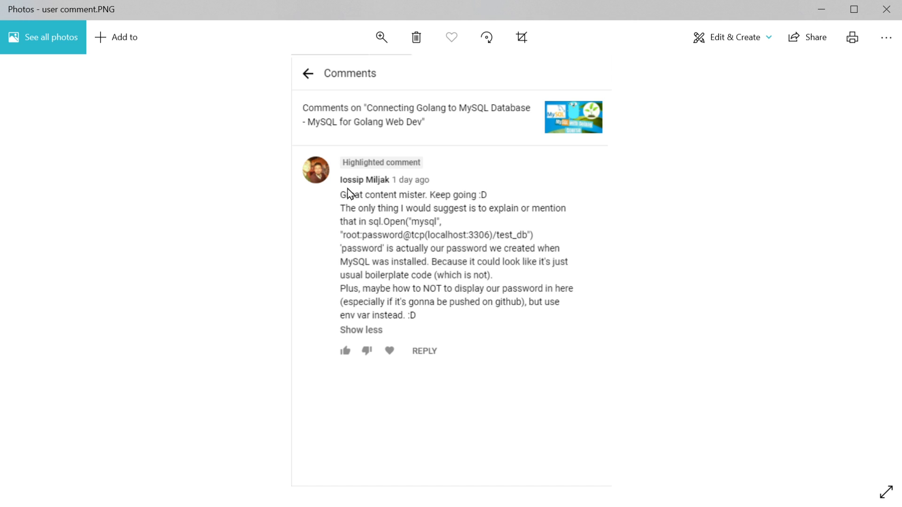
mouse_move(495, 290)
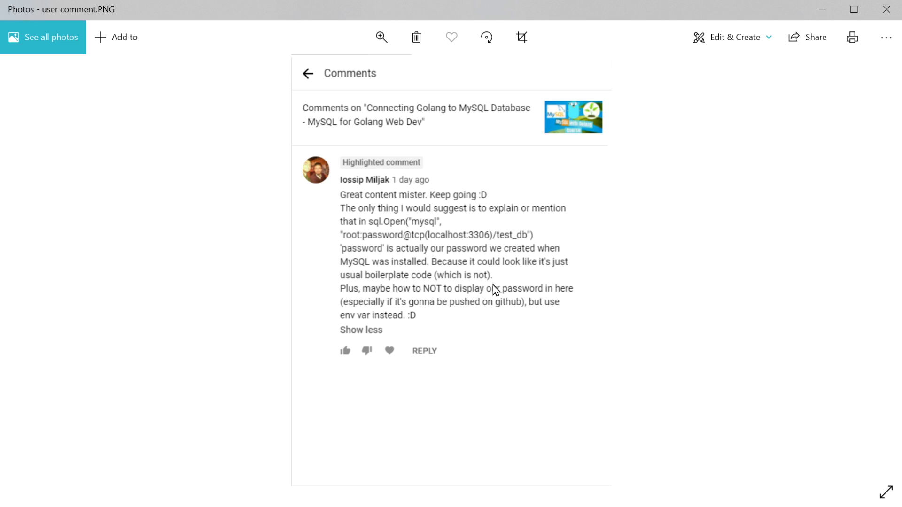
mouse_move(424, 203)
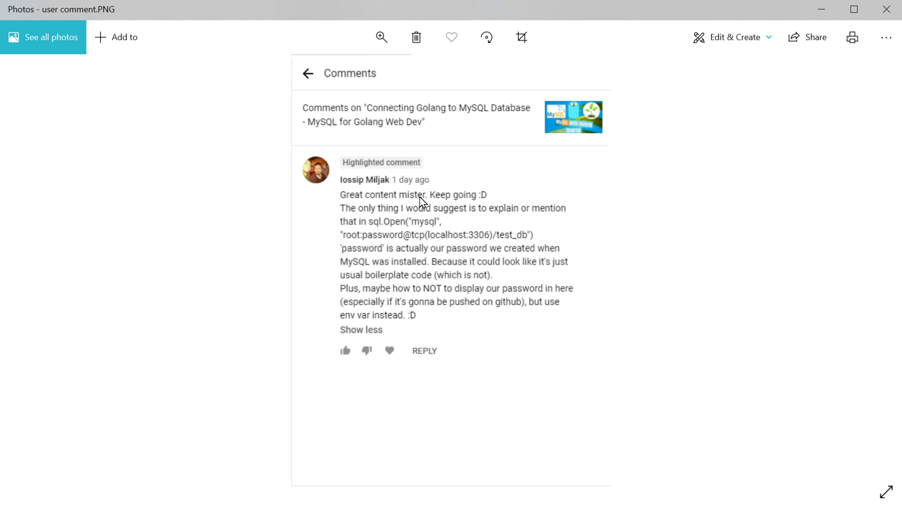
mouse_move(496, 286)
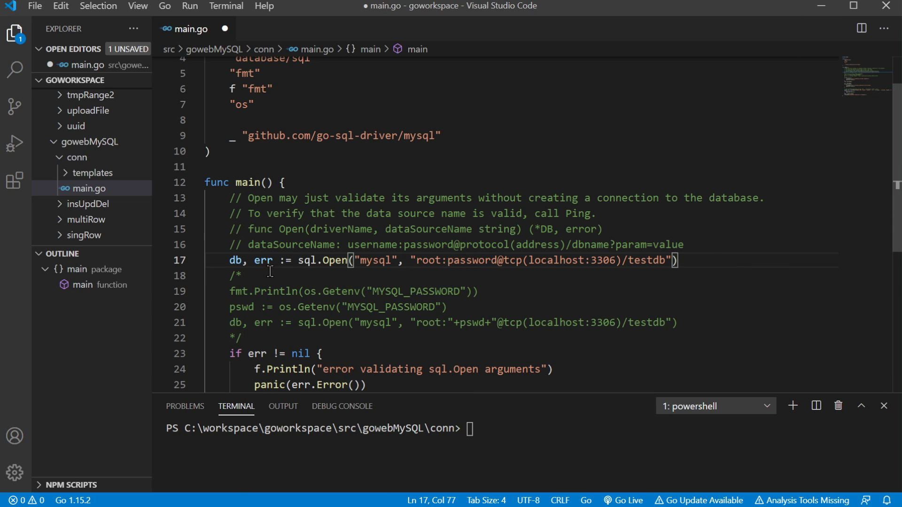
Highlight the sql.Open password and the os.Getenv("MYSQL_PASSWORD") call that replaces it
double_click(322, 260)
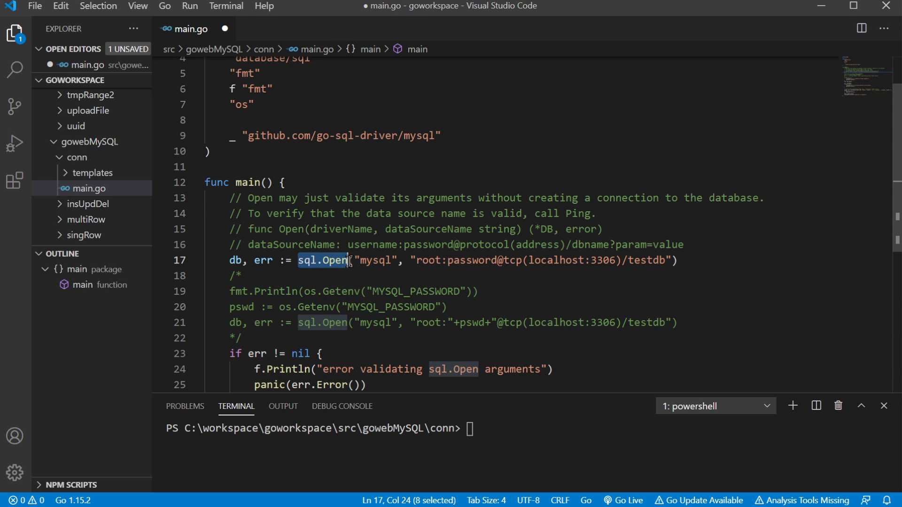
mouse_move(466, 256)
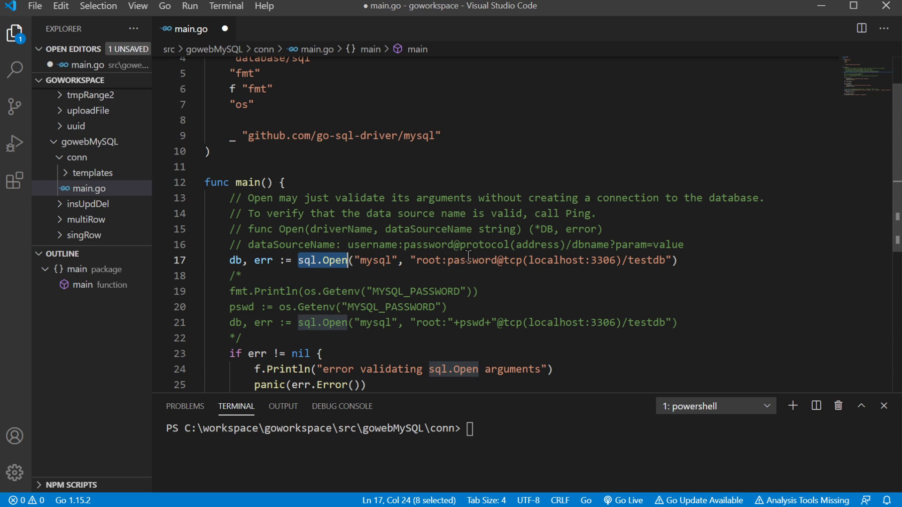
double_click(458, 260)
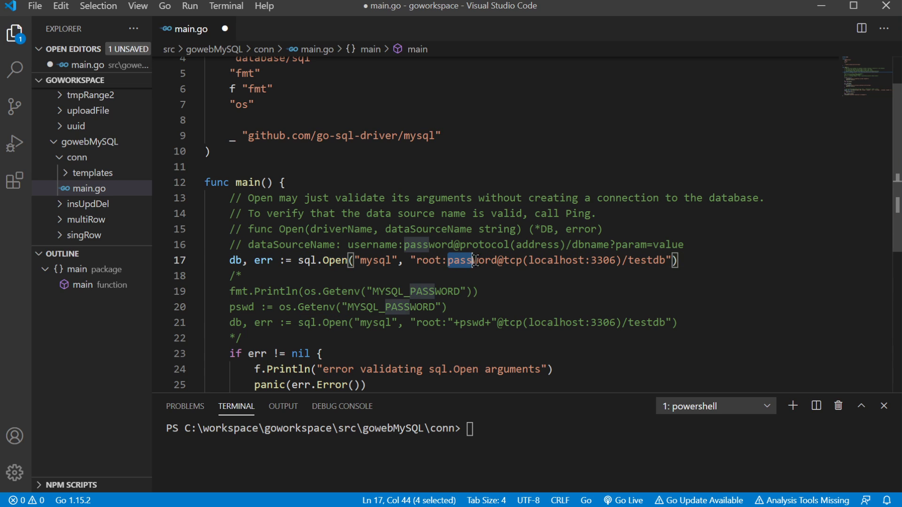
double_click(471, 260)
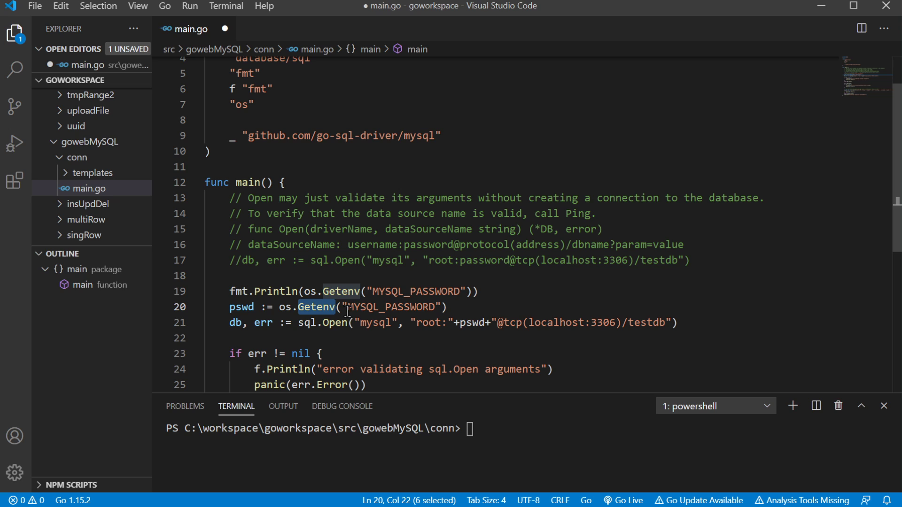
double_click(391, 306)
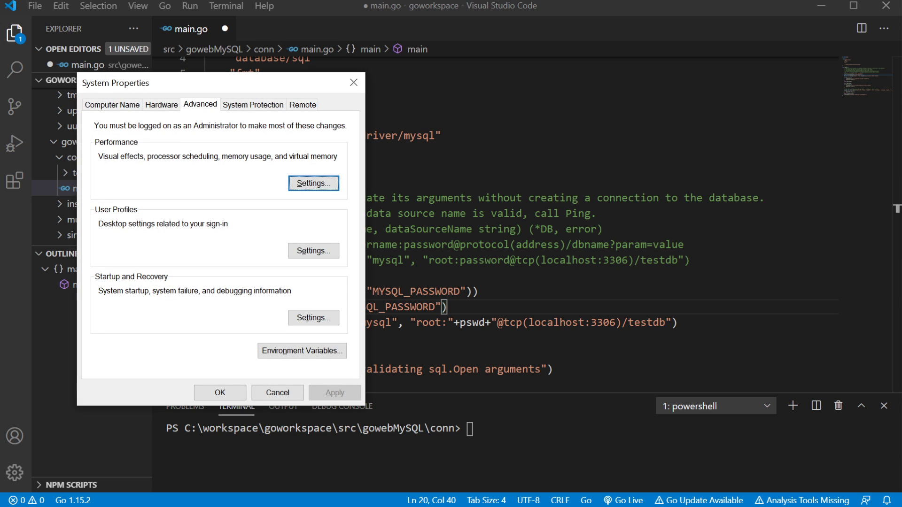
mouse_move(146, 157)
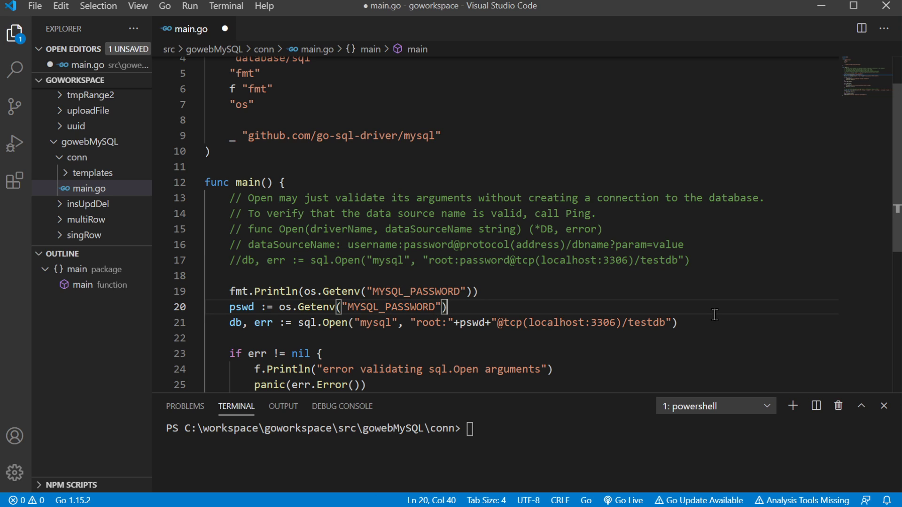
mouse_move(300, 288)
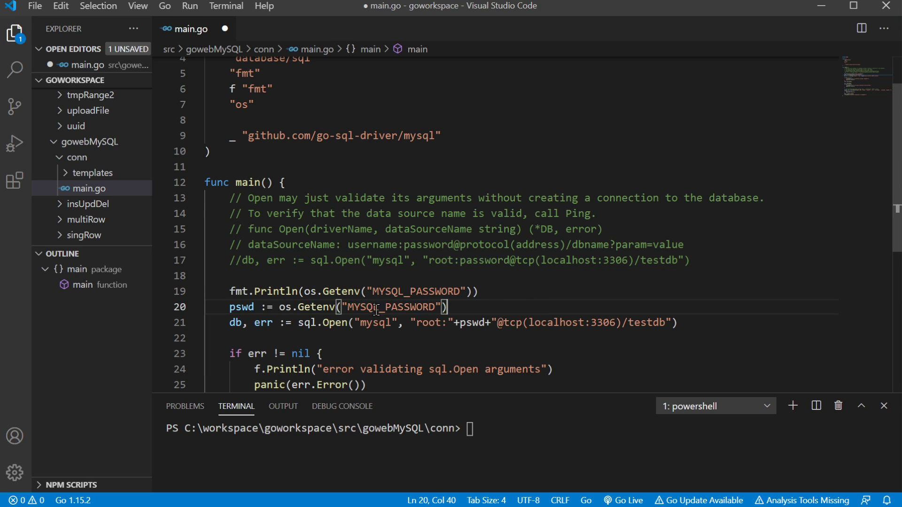
mouse_move(244, 455)
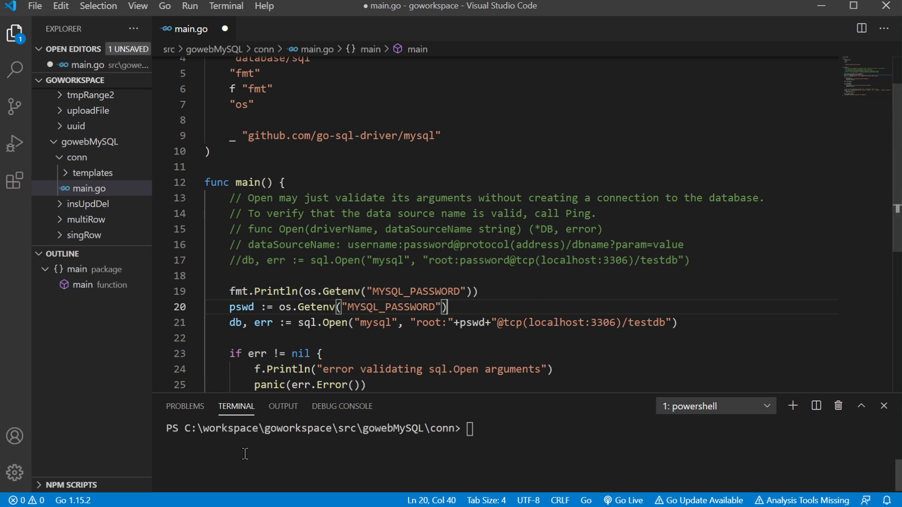
drag(343, 307, 404, 323)
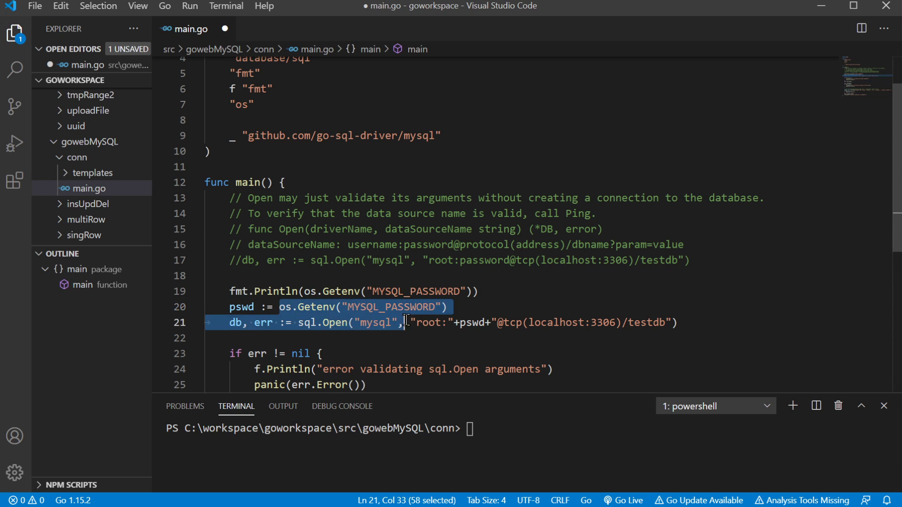
double_click(240, 306)
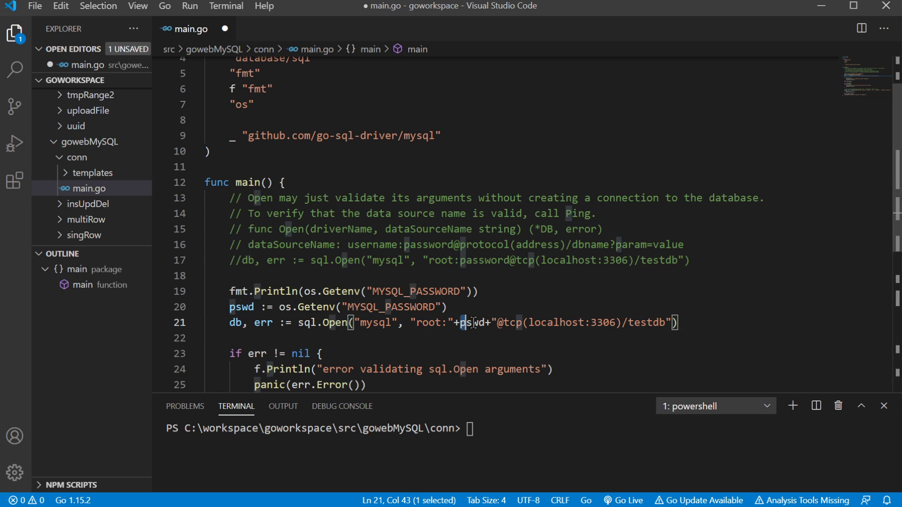
double_click(472, 322)
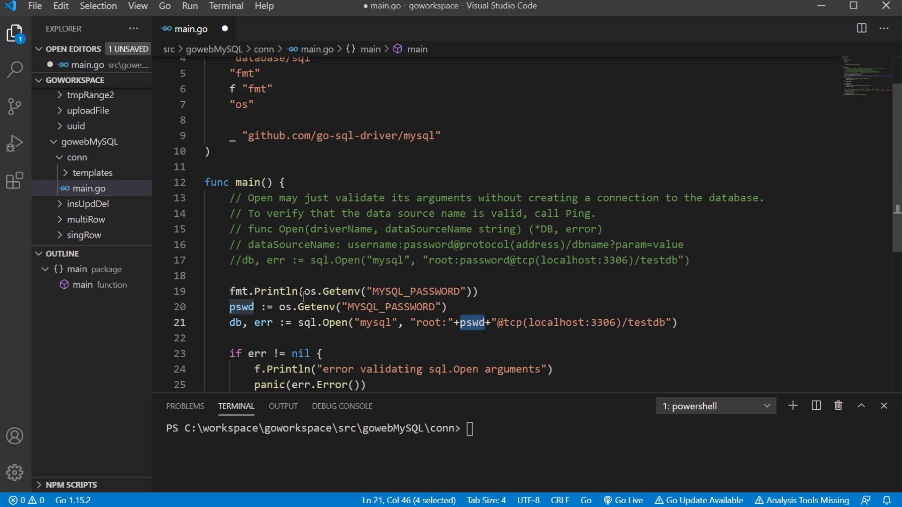
double_click(390, 307)
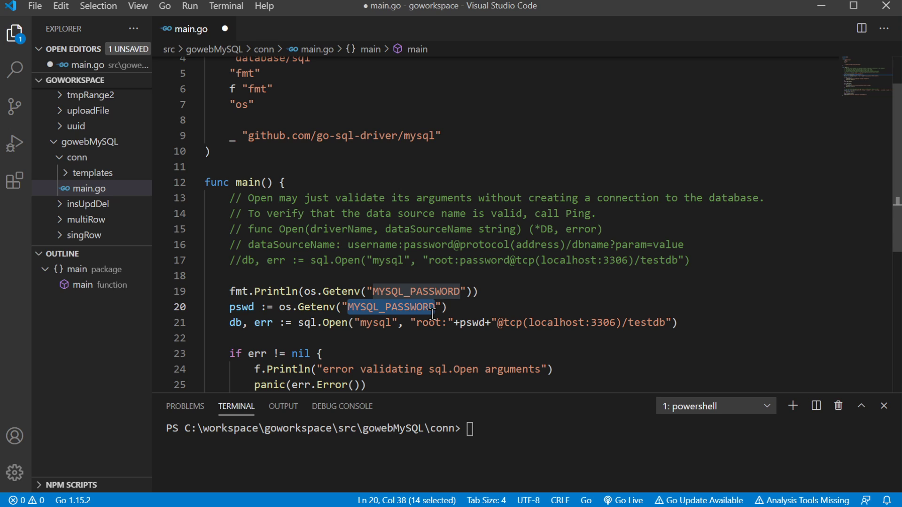
mouse_move(456, 322)
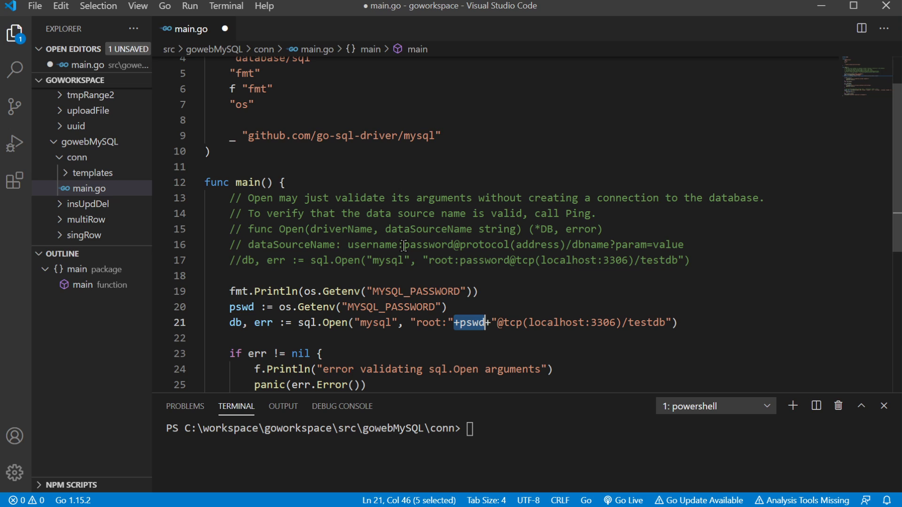
double_click(428, 245)
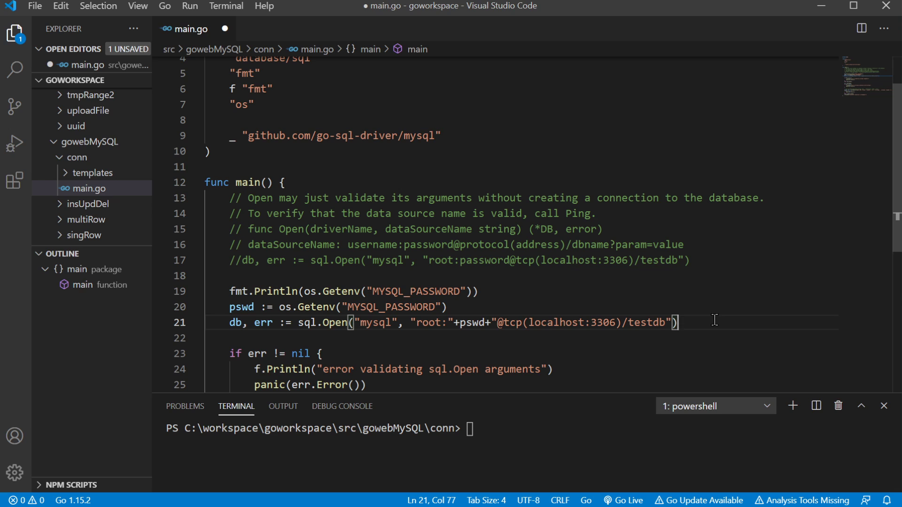
Save main.go and run 'go run main.go', confirming the printed MYSQL_PASSWORD and successful connection
key(ctrl+s)
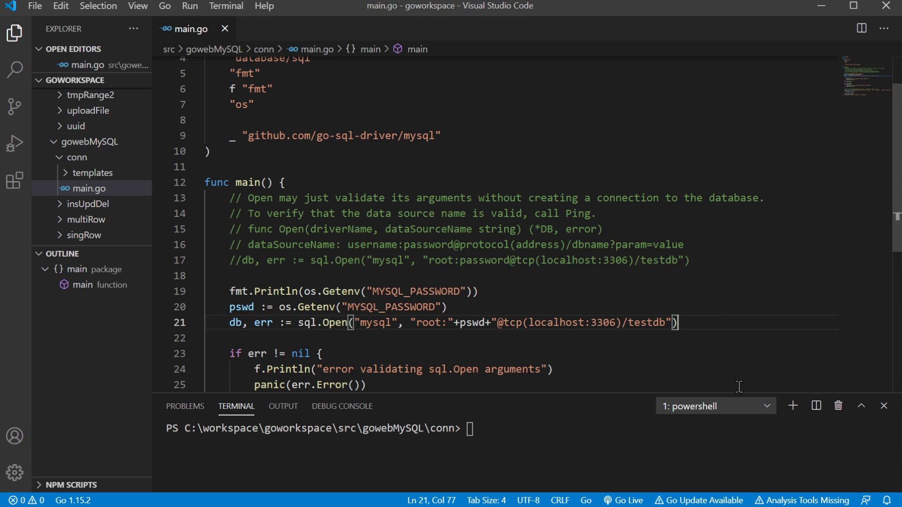
text(go run m)
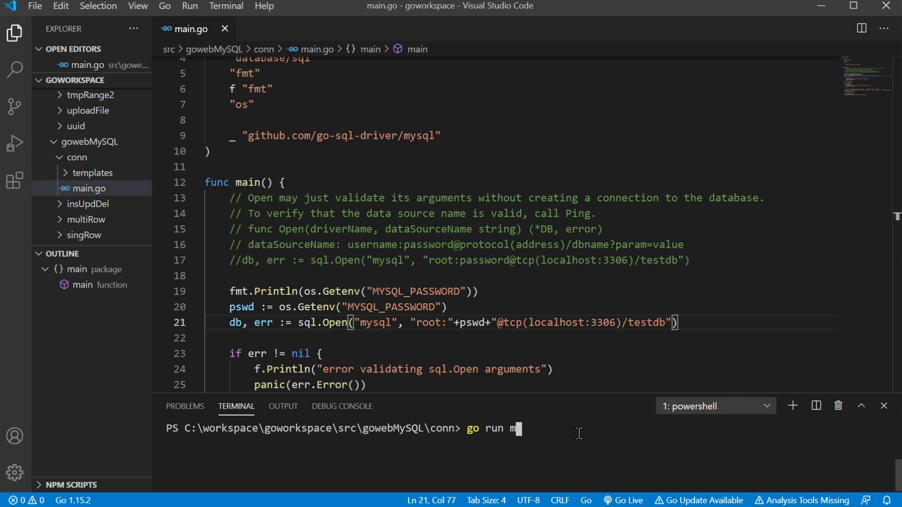
text(ain.go)
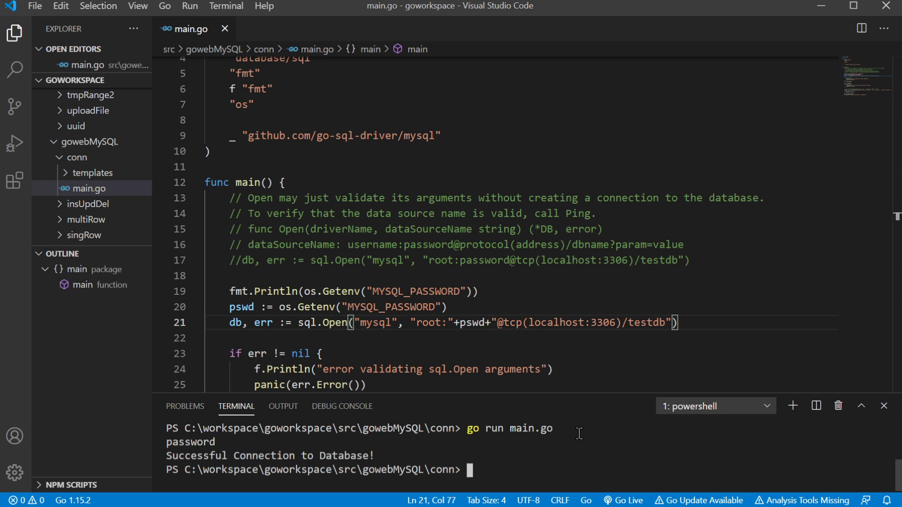
mouse_move(327, 340)
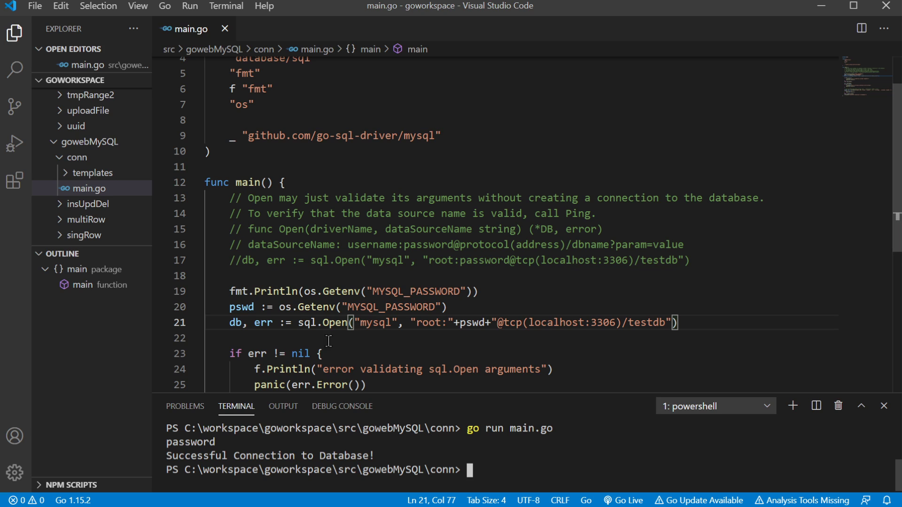
double_click(190, 442)
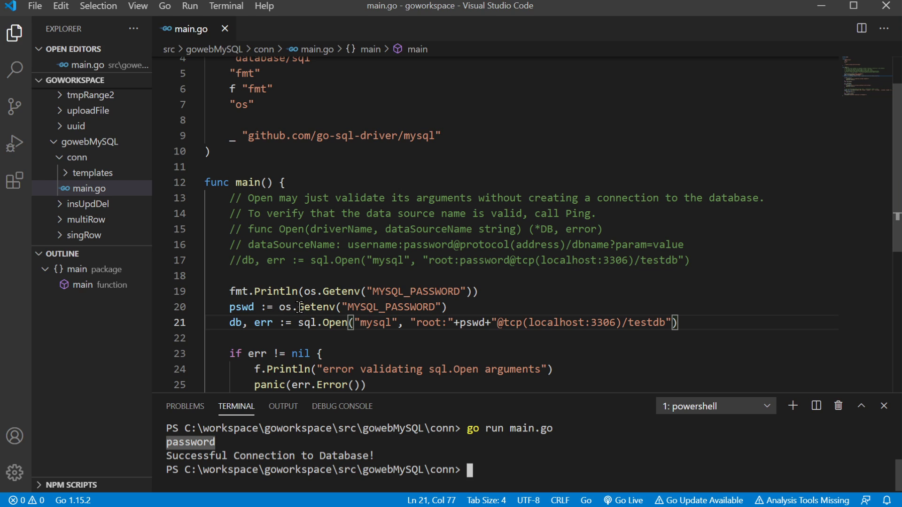
double_click(360, 306)
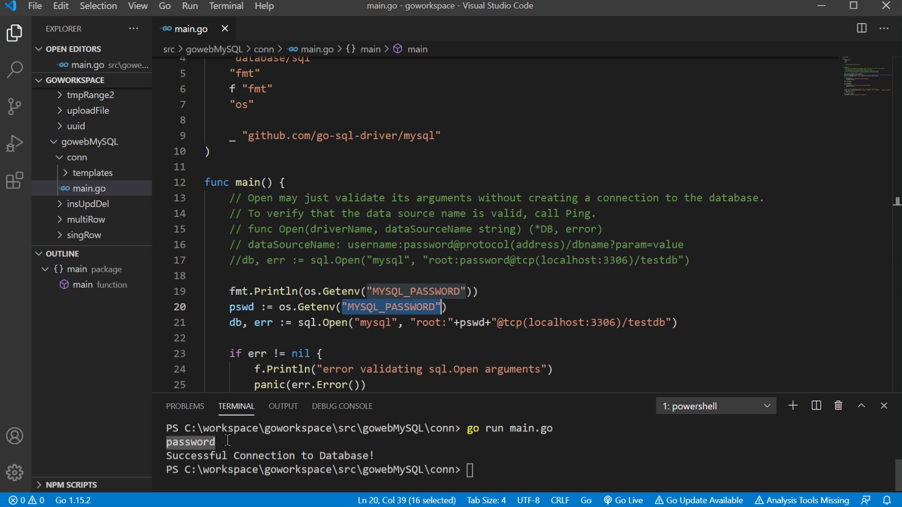
mouse_move(196, 441)
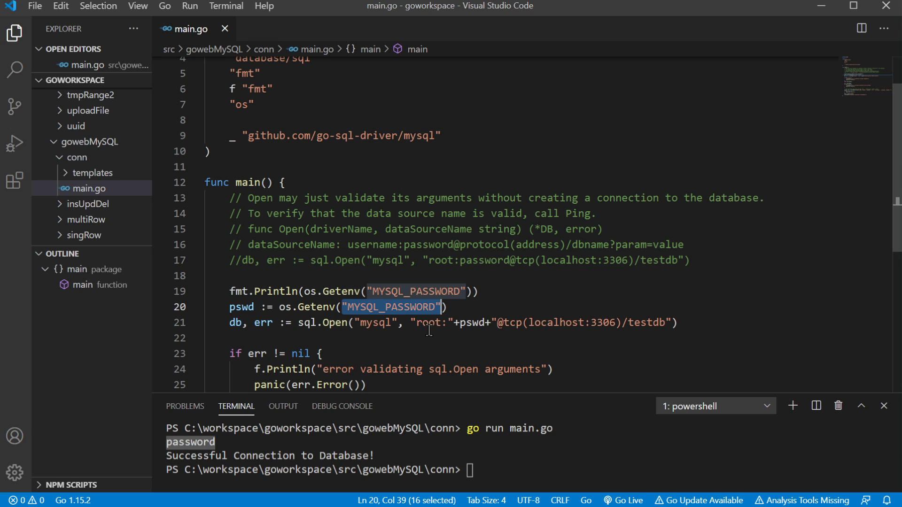
mouse_move(590, 331)
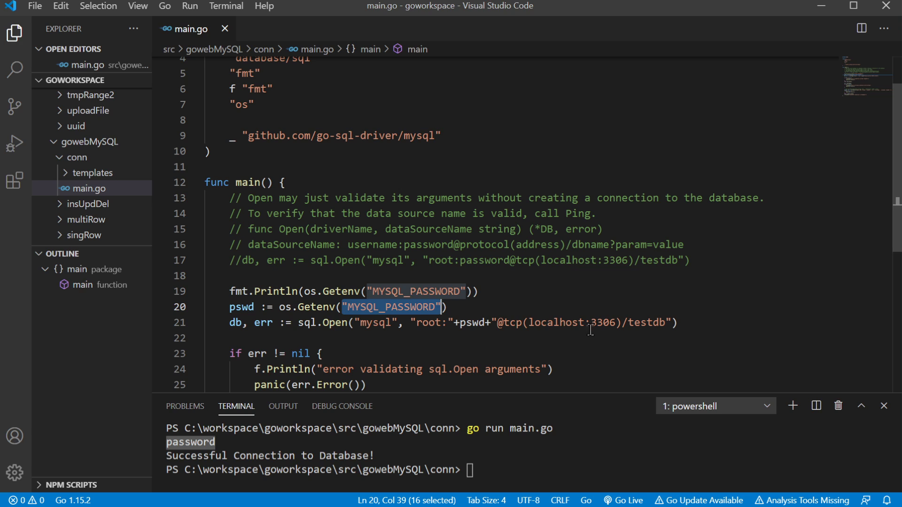